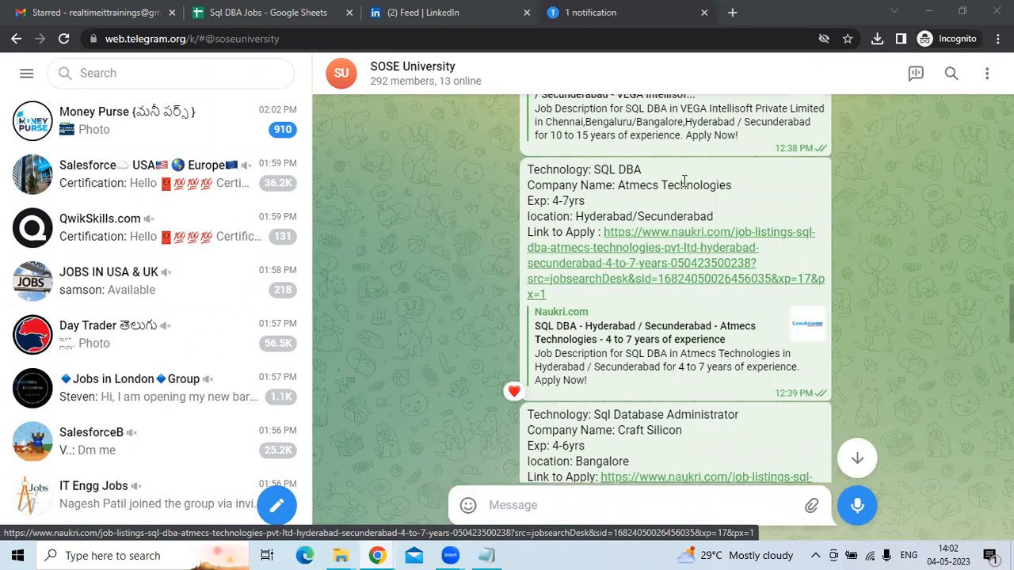
{"action": "mouse_move", "coordinate": [719, 199]}
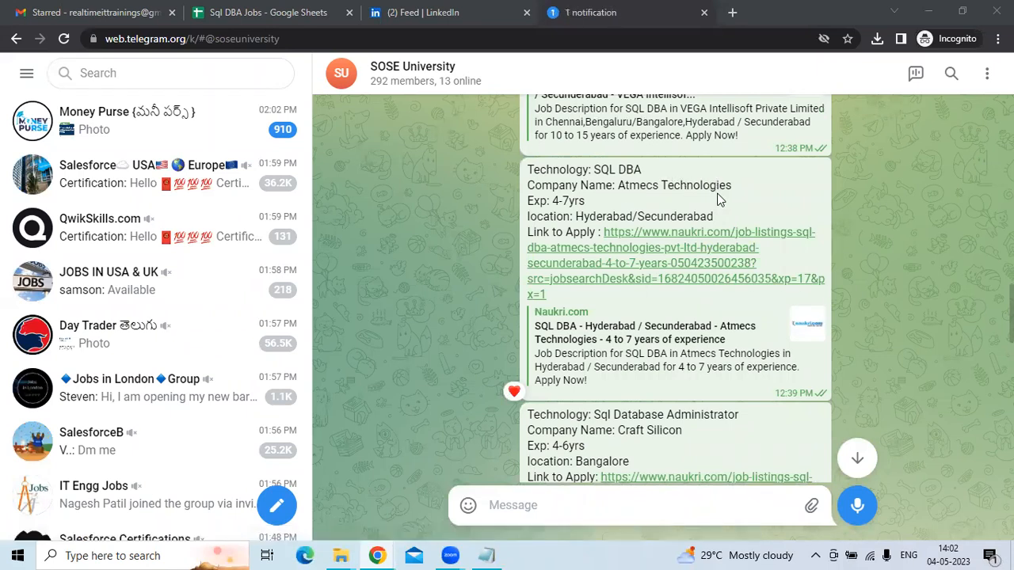
{"action": "mouse_move", "coordinate": [564, 204]}
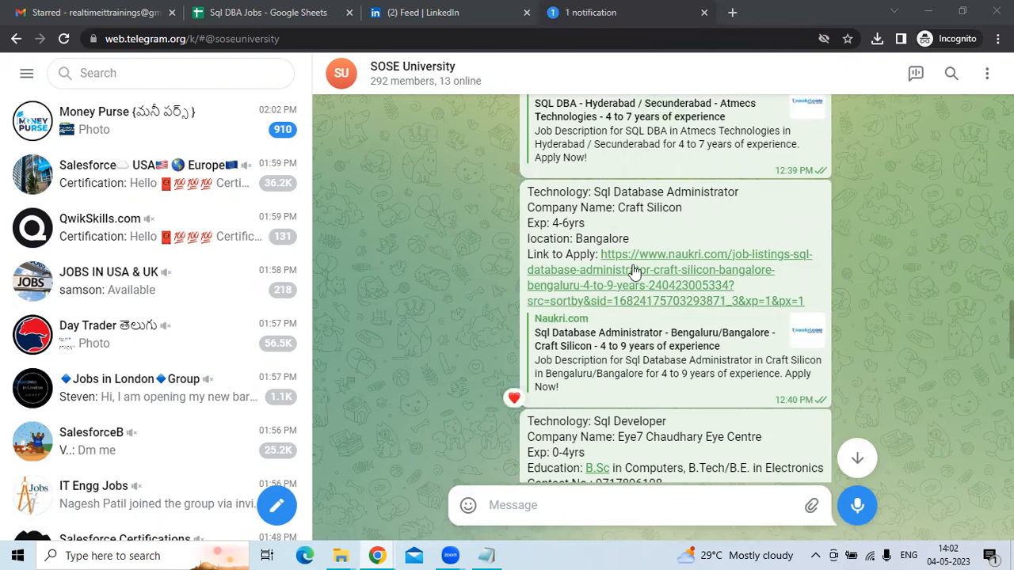
{"action": "mouse_move", "coordinate": [567, 225]}
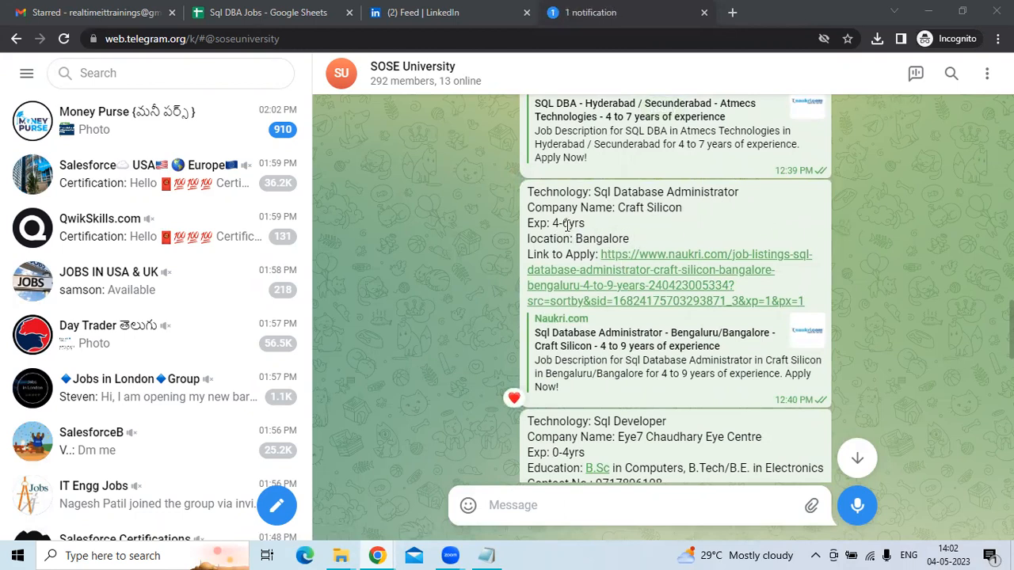
{"action": "mouse_move", "coordinate": [630, 252]}
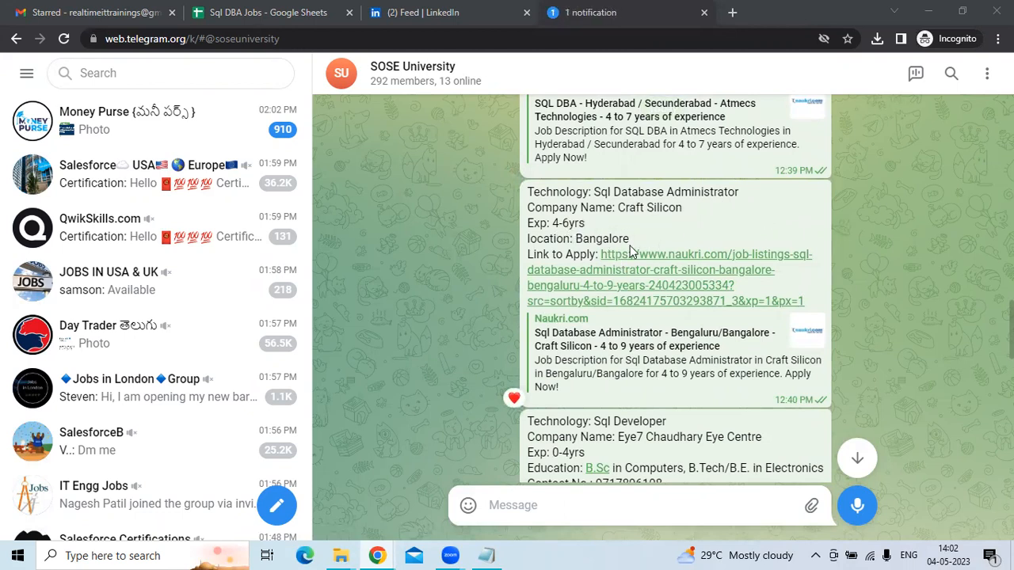
{"action": "scroll", "scroll_direction": "down", "scroll_amount": 3}
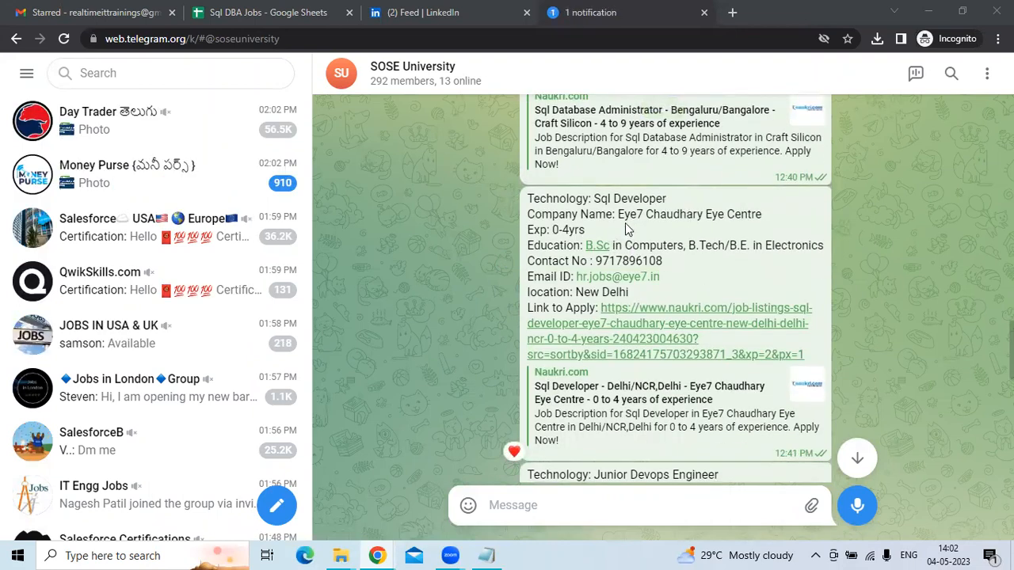
{"action": "mouse_move", "coordinate": [583, 236]}
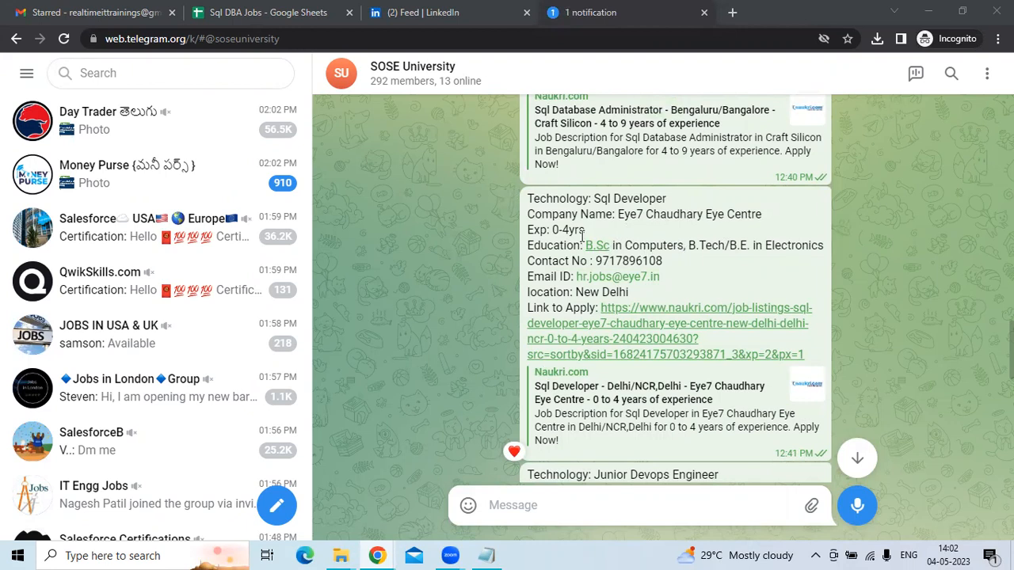
{"action": "mouse_move", "coordinate": [585, 272]}
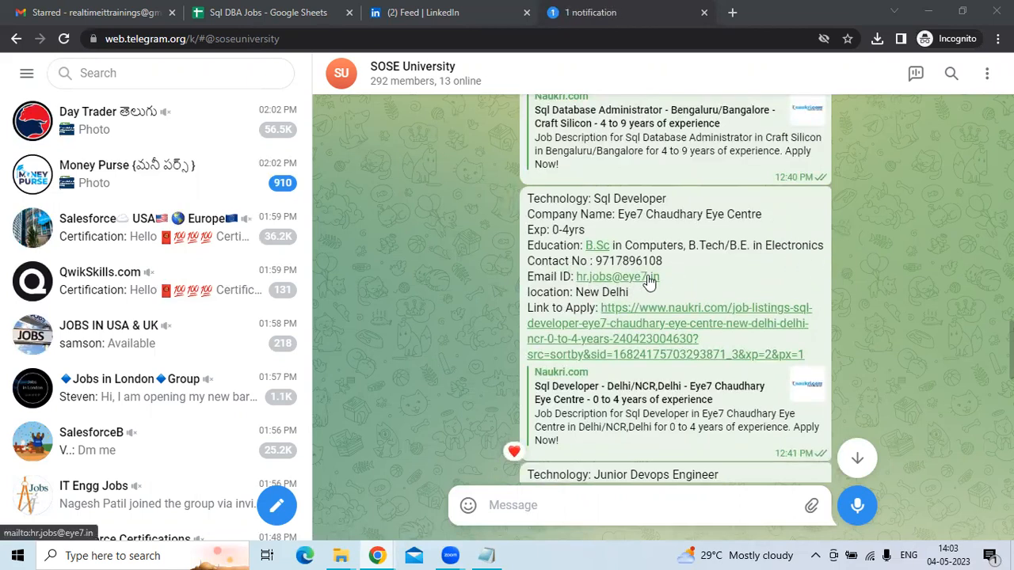
{"action": "mouse_move", "coordinate": [668, 272]}
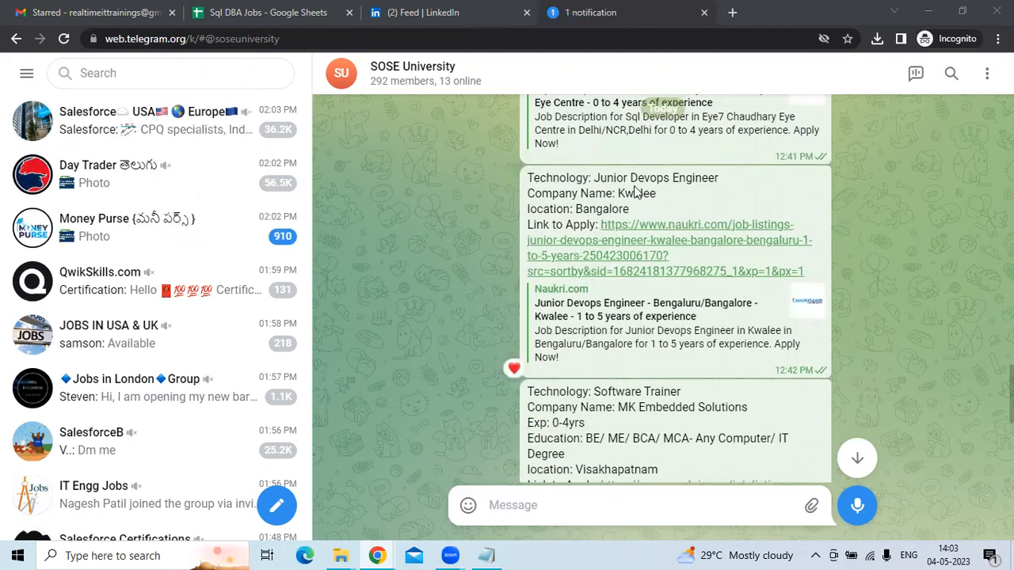
{"action": "mouse_move", "coordinate": [600, 190]}
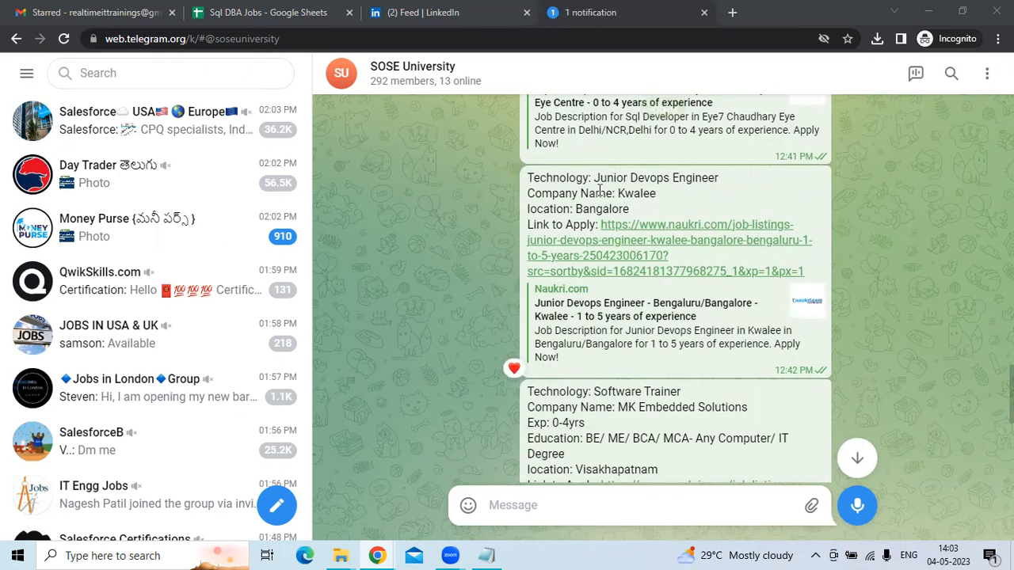
{"action": "mouse_move", "coordinate": [659, 271]}
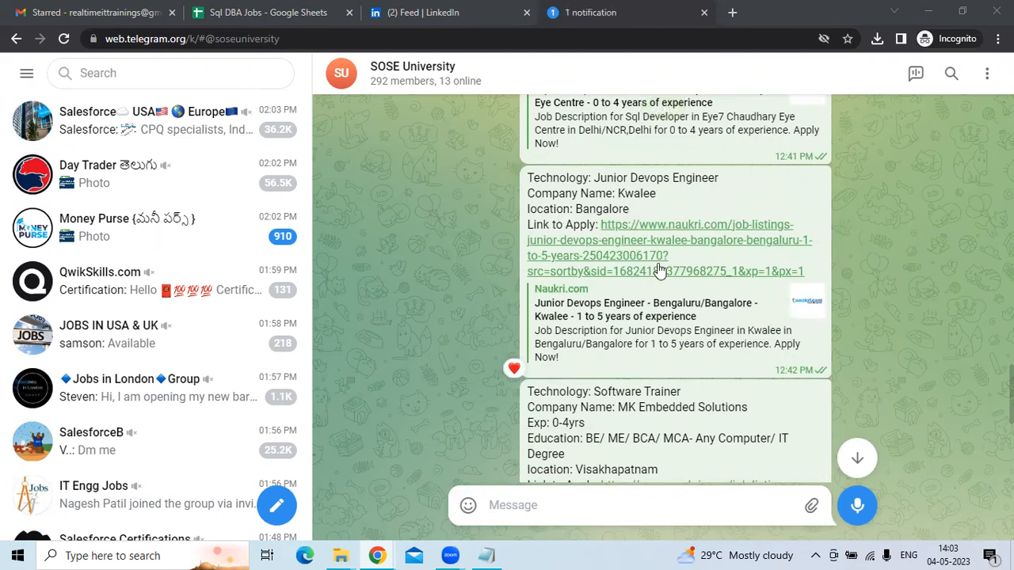
{"action": "scroll", "scroll_direction": "down", "scroll_amount": 3}
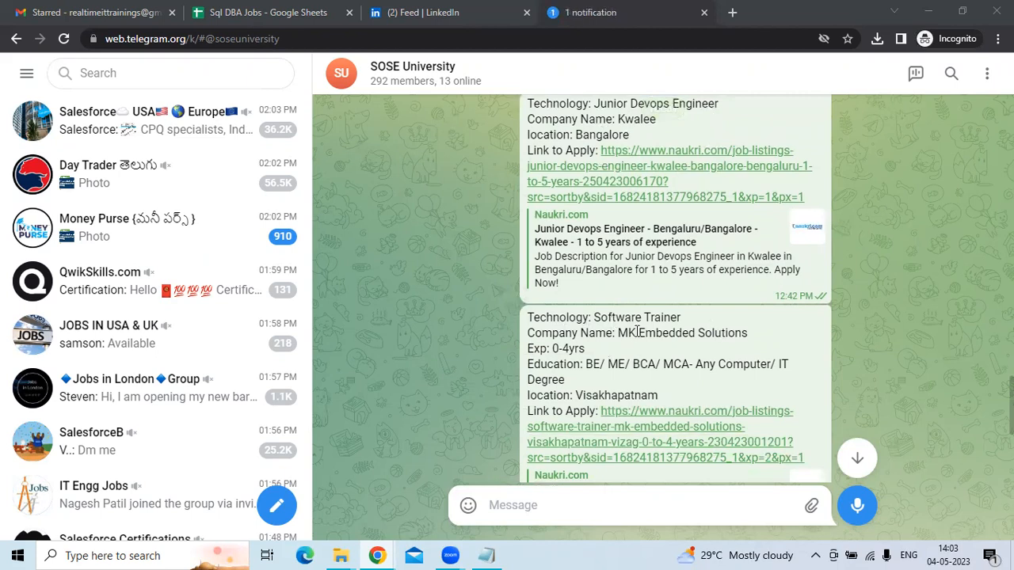
{"action": "mouse_move", "coordinate": [609, 355]}
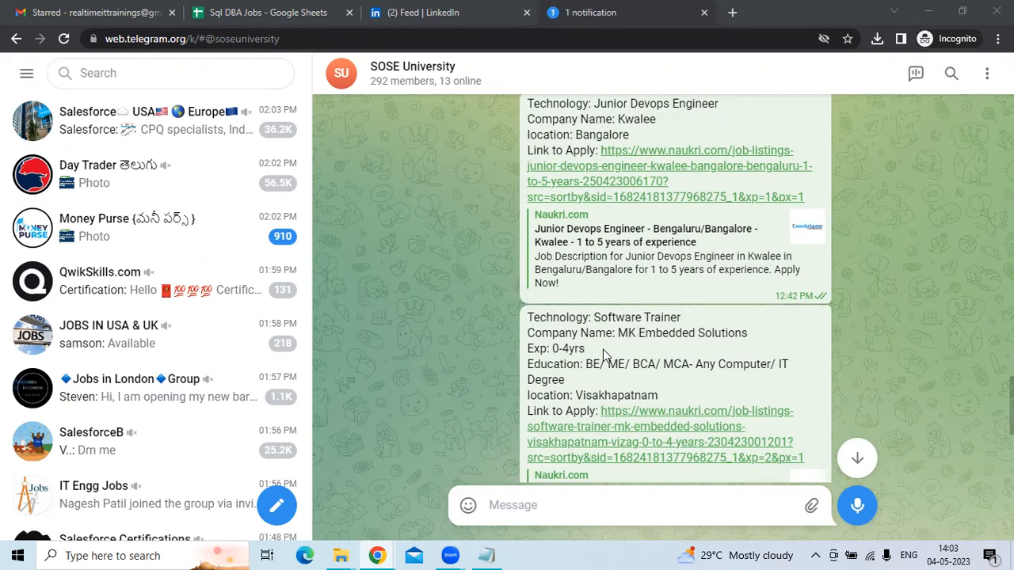
{"action": "mouse_move", "coordinate": [720, 380]}
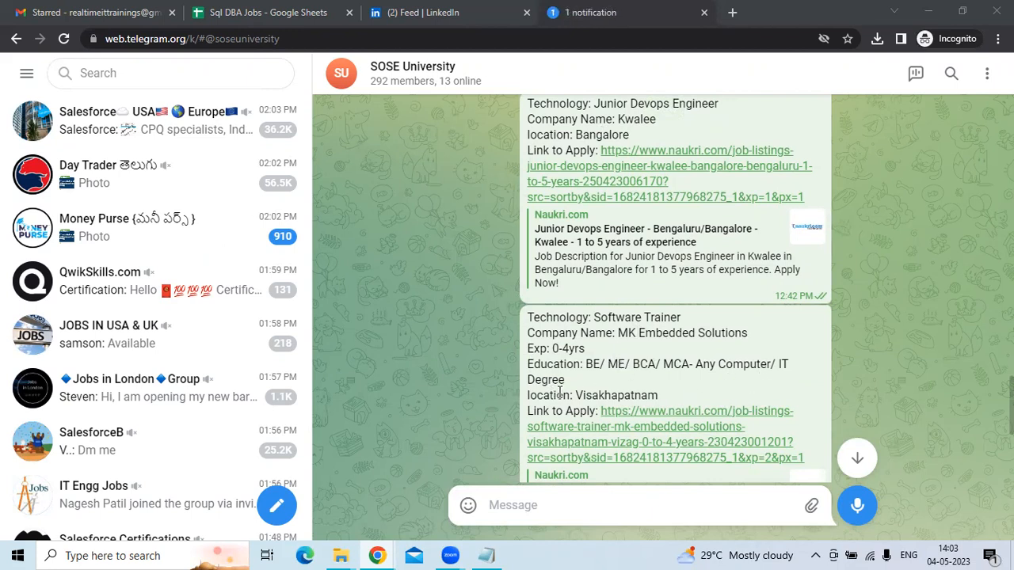
{"action": "mouse_move", "coordinate": [671, 401]}
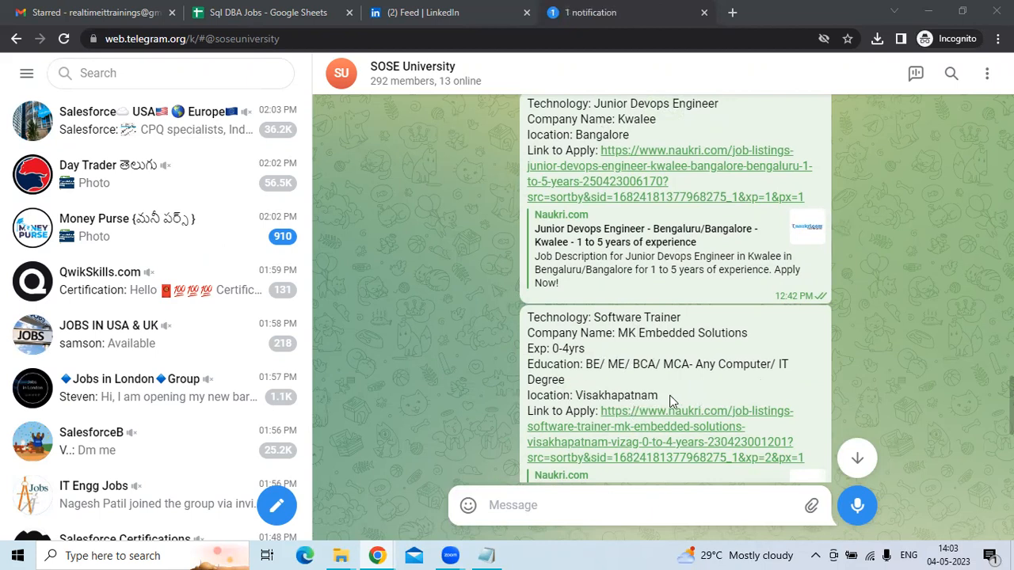
{"action": "mouse_move", "coordinate": [691, 73]}
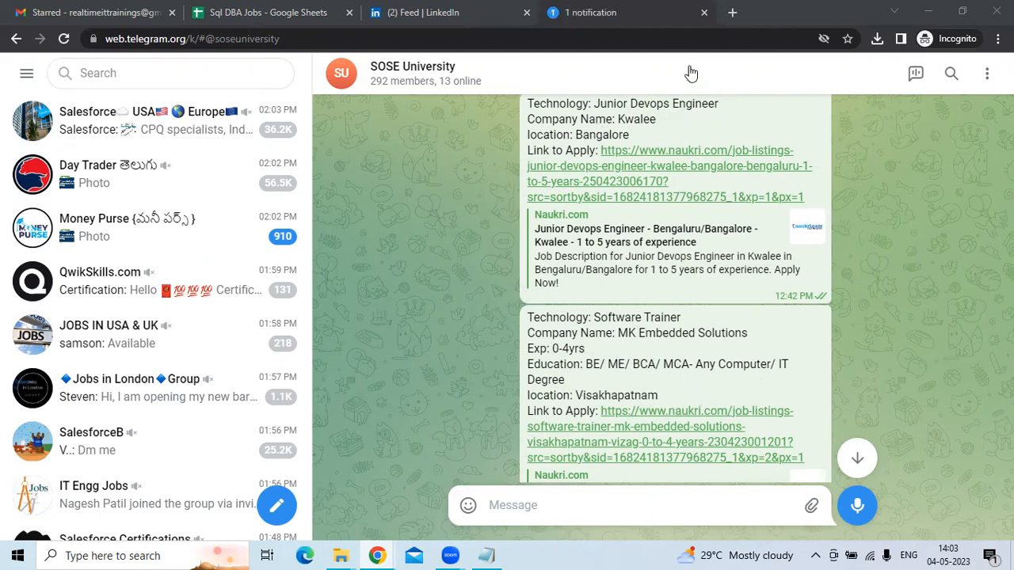